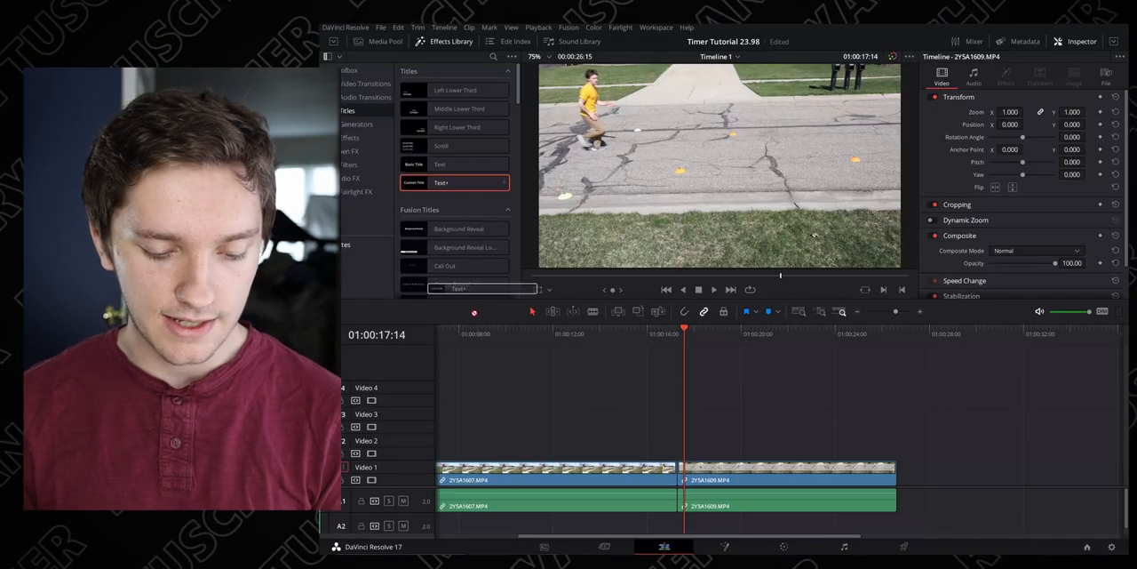
- Drag a Text+ title from the Effects Library onto Video 2 above the first clip
drag(453, 182, 548, 444)
text(Text(time))
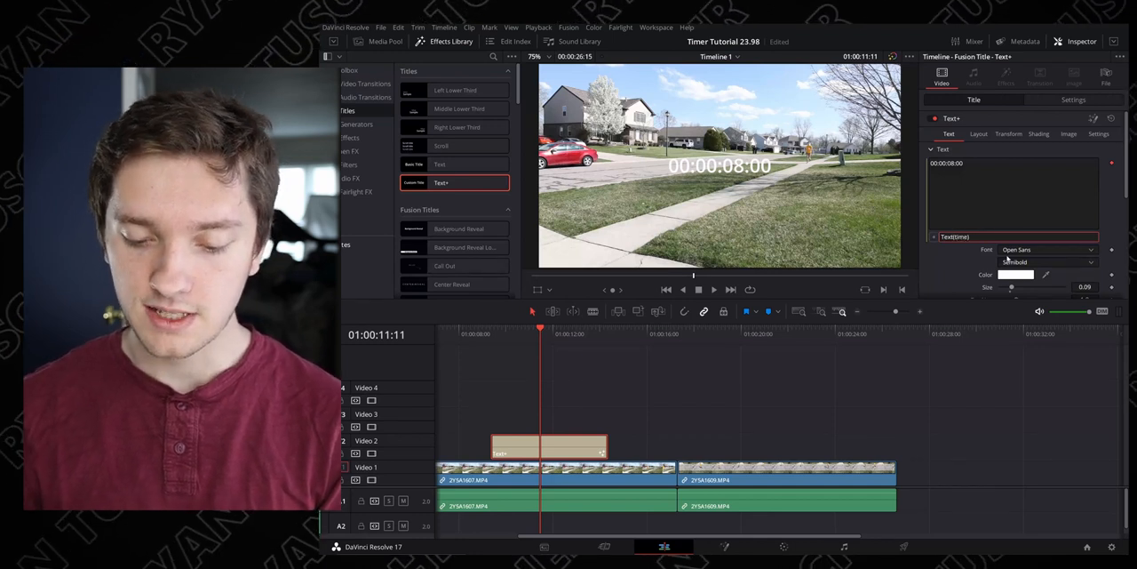
- Append '/23.976' to the Text+ expression so it reads Text(time/23.976)
click(497, 332)
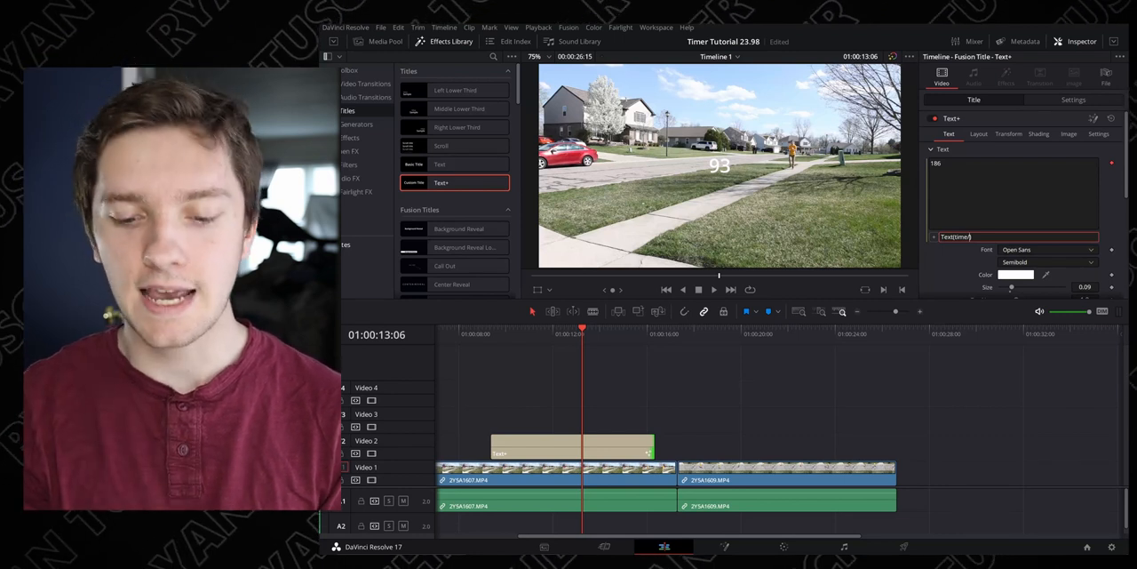
text(/23.976)
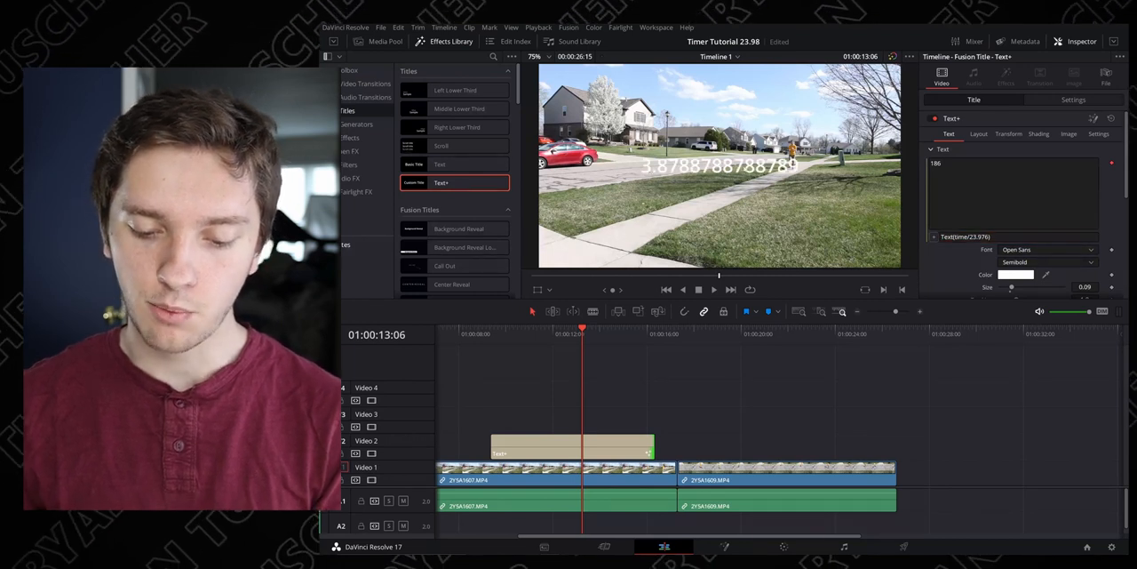
click(502, 329)
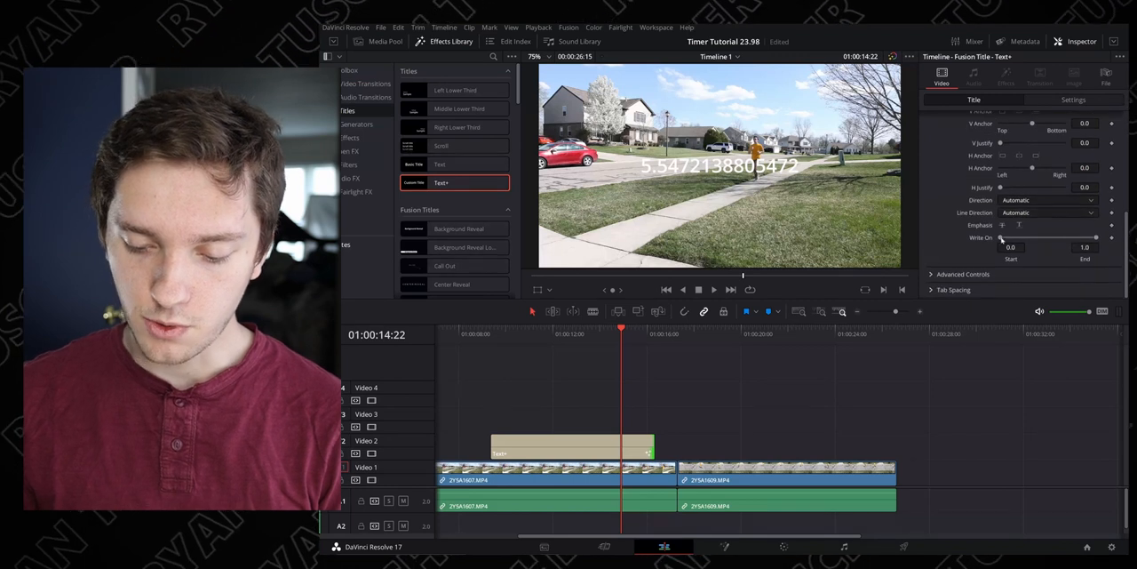
- Drag Write On End to about 0.272 for three decimals and set H Anchor left
drag(1096, 237, 1071, 237)
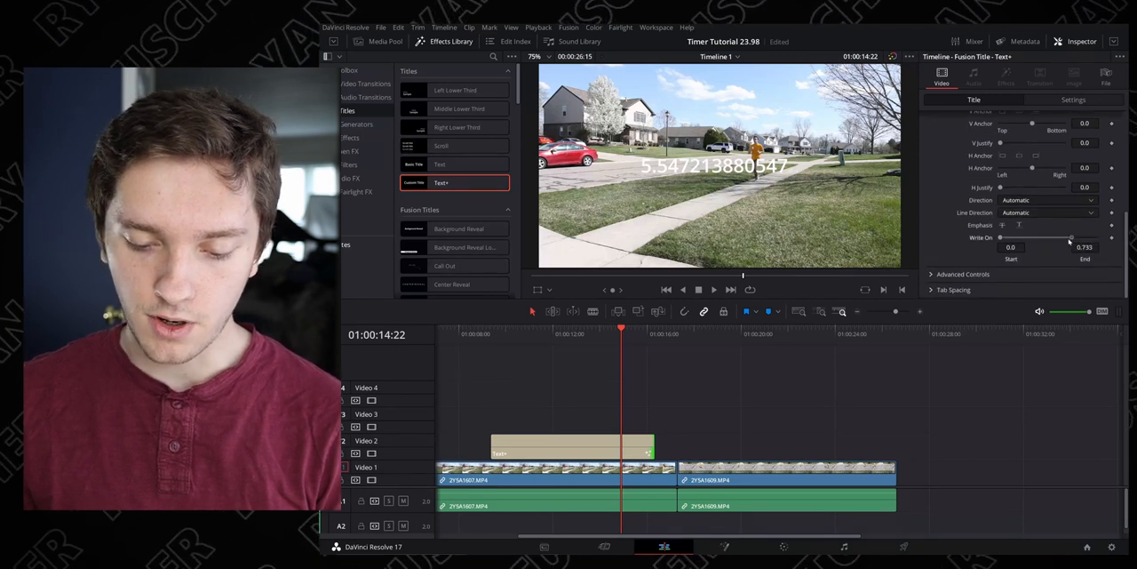
drag(1071, 238, 1032, 238)
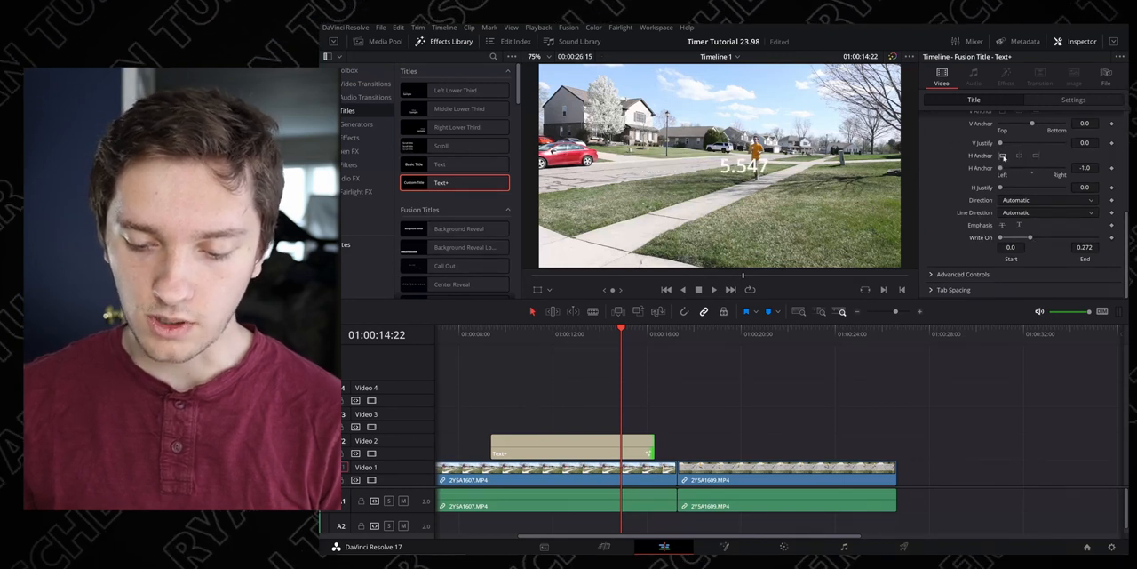
click(486, 336)
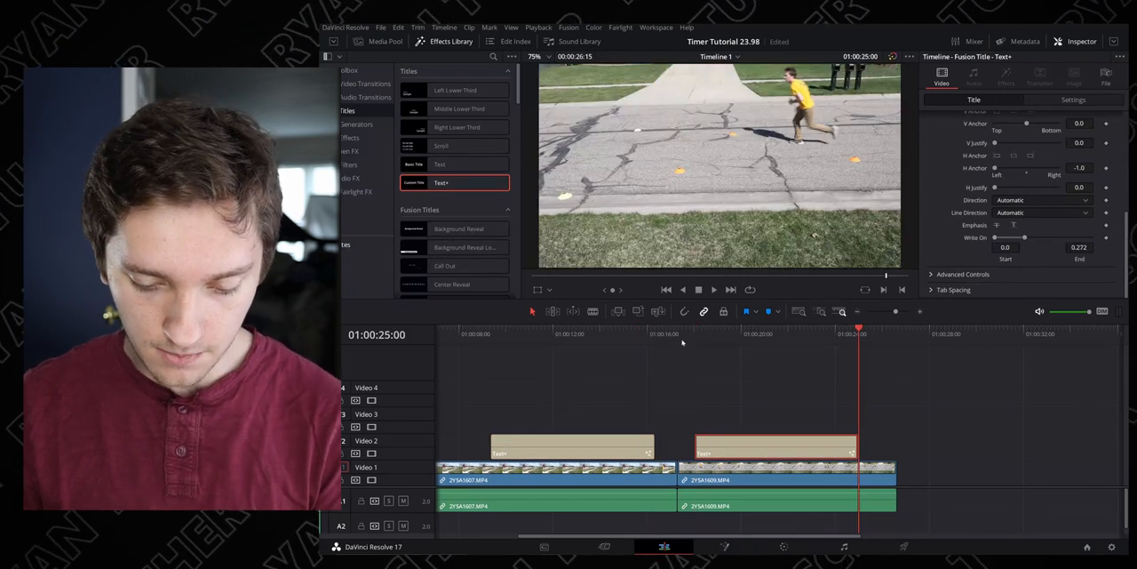
- Move the playhead back to the start of the copied title over the second clip
click(685, 334)
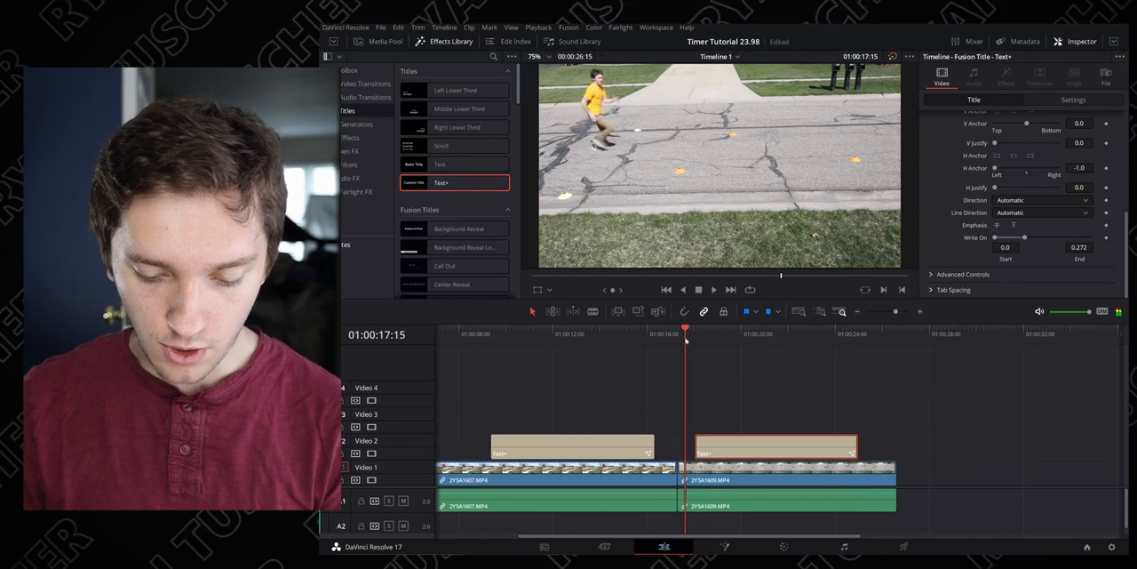